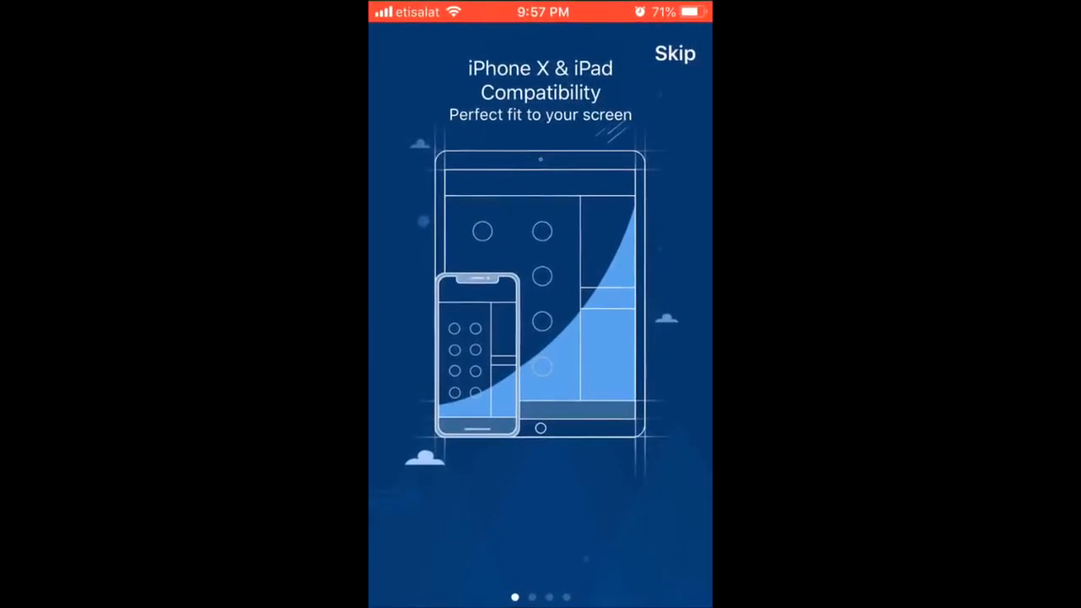
- Swipe through the onboarding slides to the Lens Adjustment slide with Local and Start
scroll("left", 3)
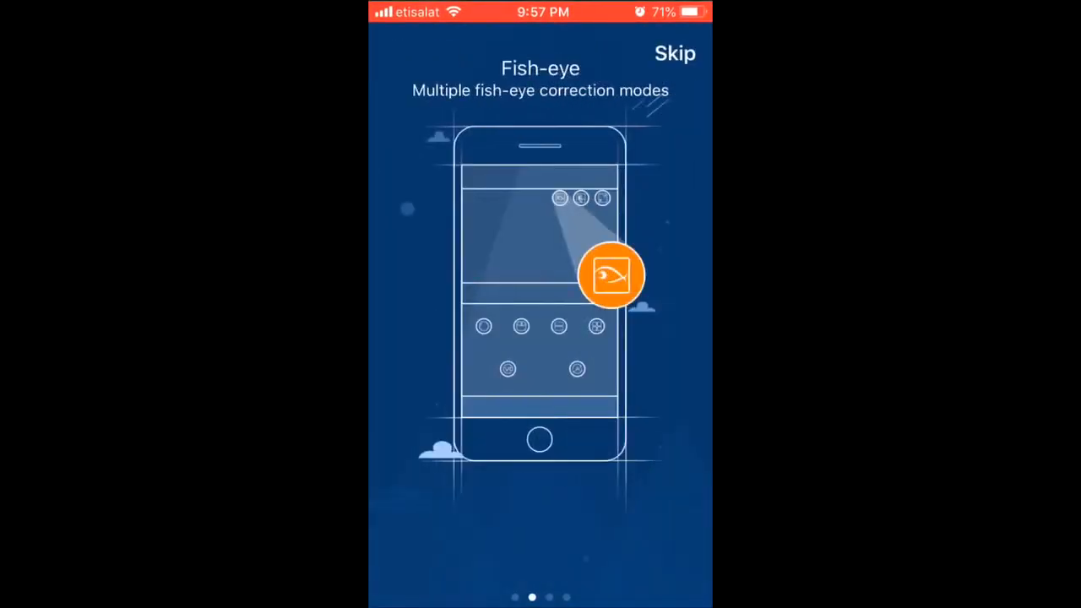
scroll("left", 3)
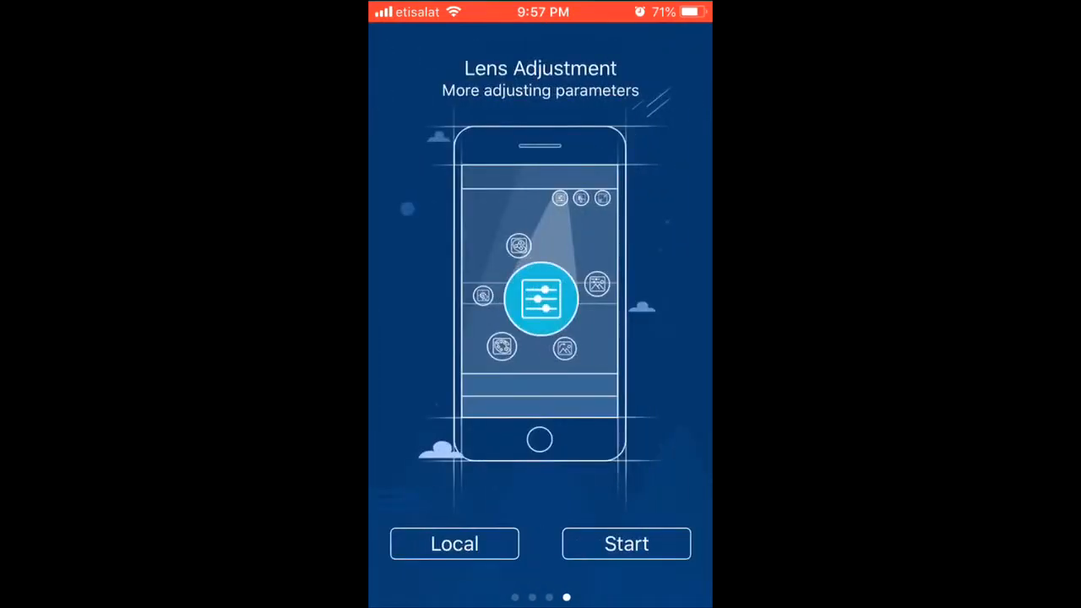
- Choose Start to enter the live view with its fish-eye modes guide
left_click(625, 544)
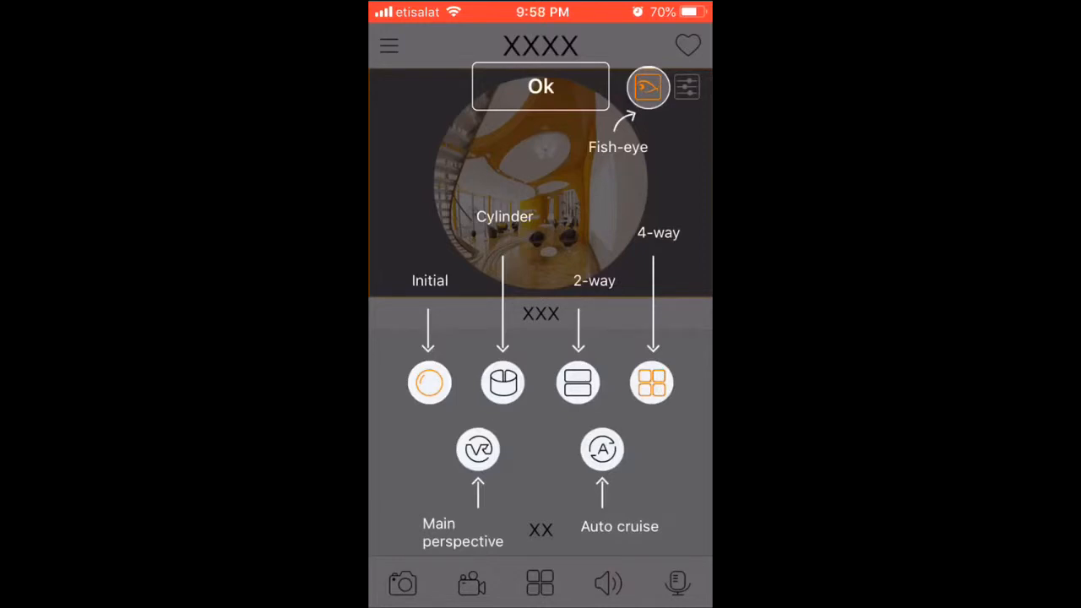
- Dismiss the fish-eye guide with Ok and begin adding a device from the empty video window
left_click(541, 86)
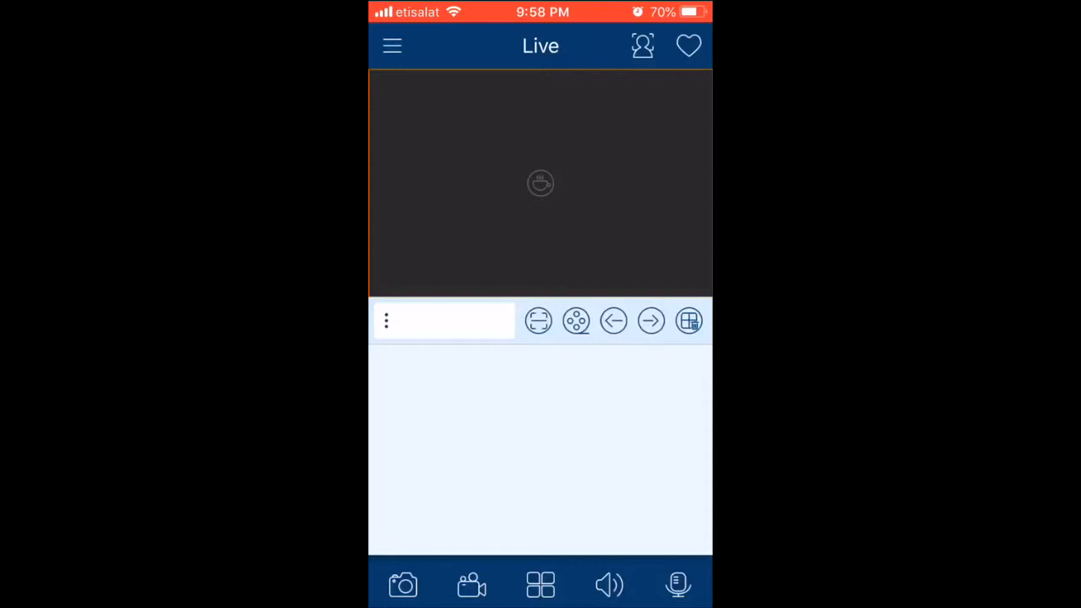
left_click(537, 321)
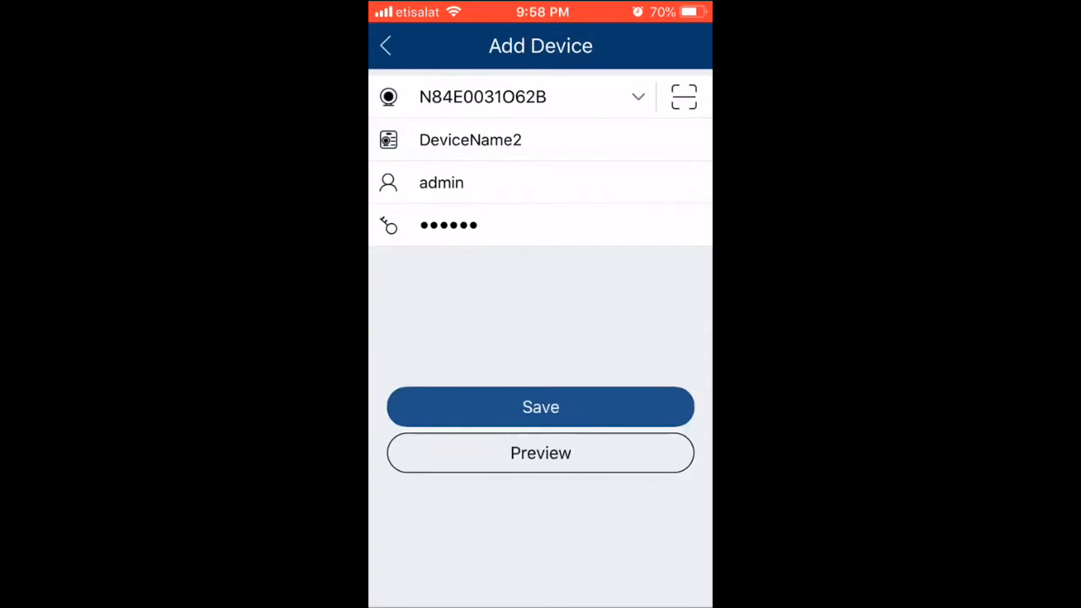
- Save the scanned DVR N84E0031O62B; the app reports 'Device already exists'
left_click(540, 407)
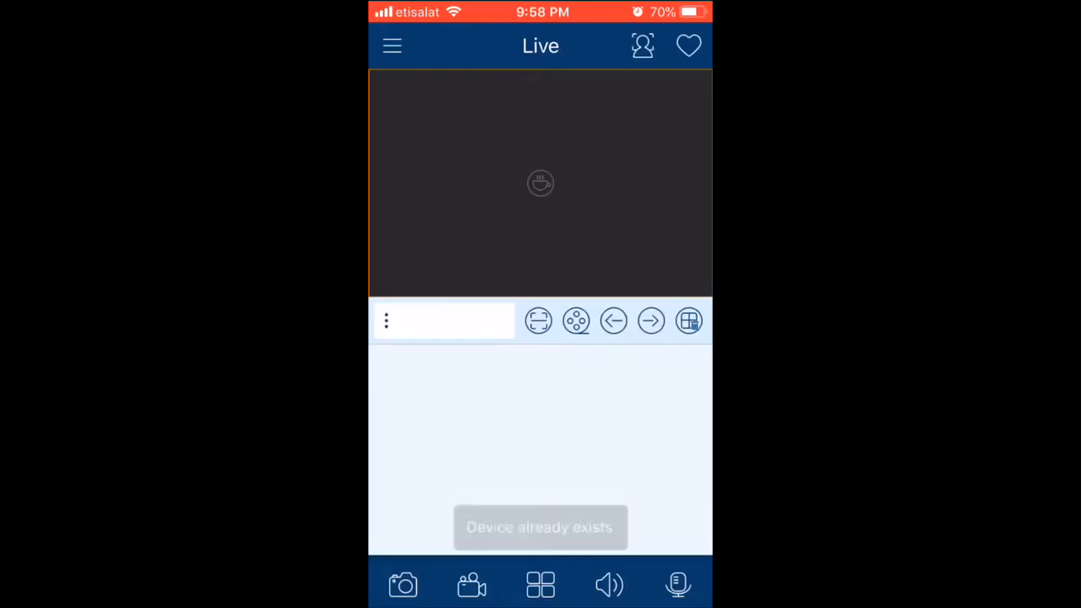
- Confirm DeviceName1 in the Server List and start its four-camera live preview
left_click(392, 45)
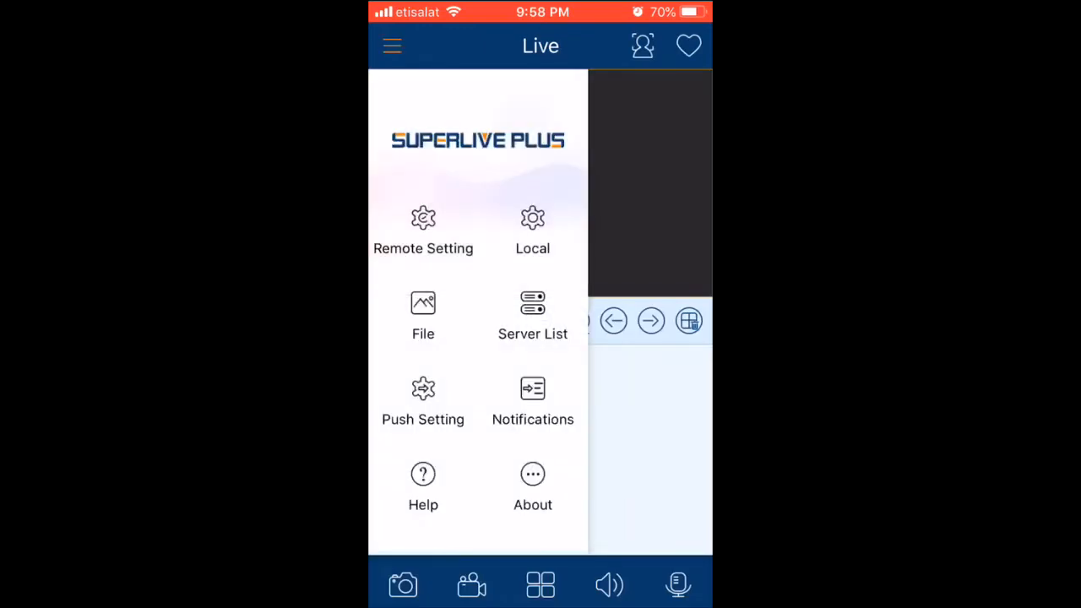
left_click(532, 304)
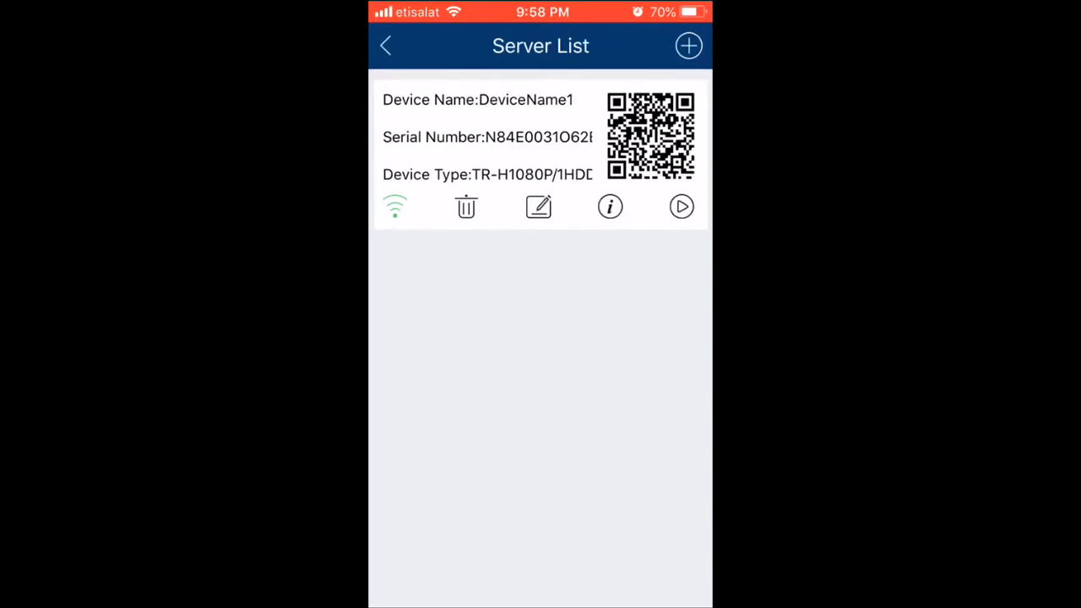
left_click(682, 206)
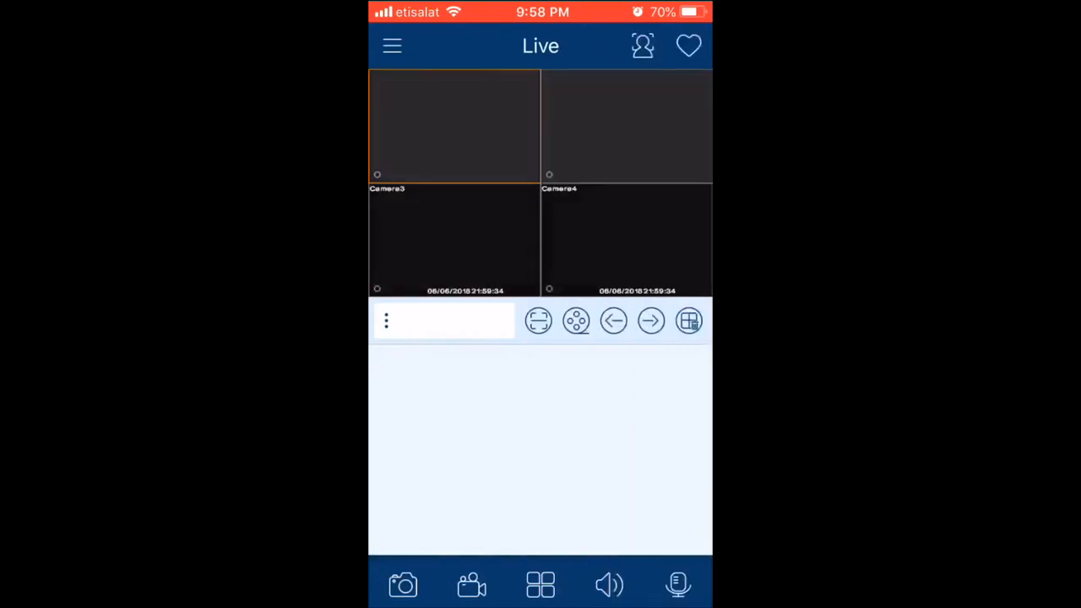